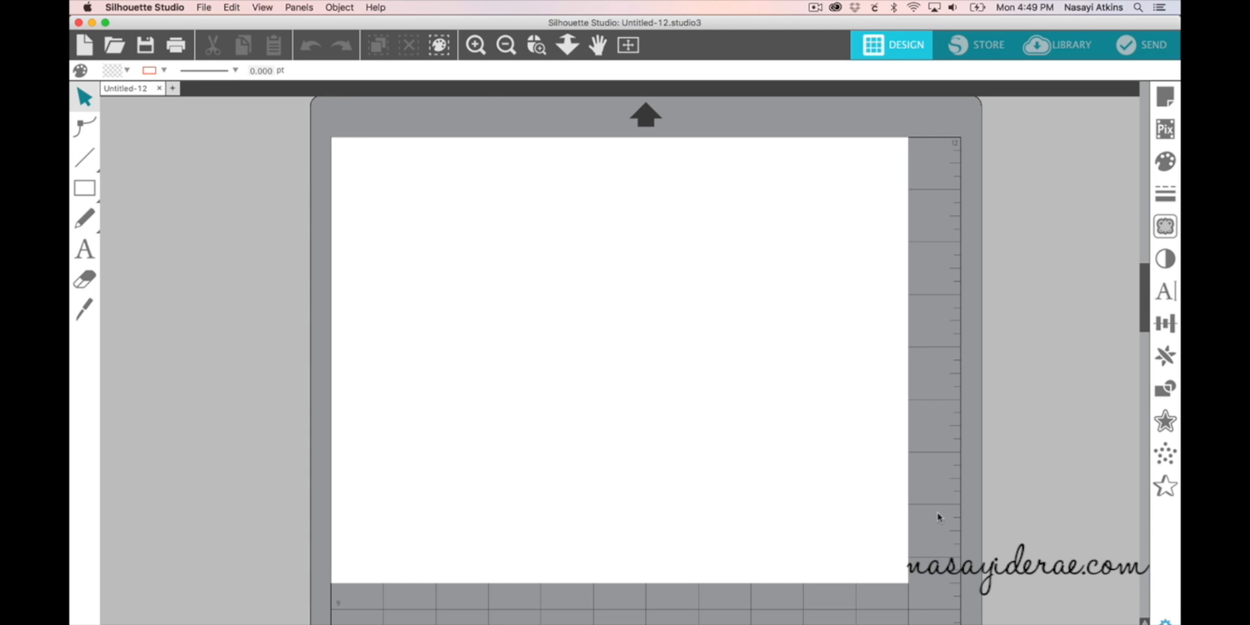
Step: Bring up the Help menu from the menu bar to look for tutorials
left_click(375, 8)
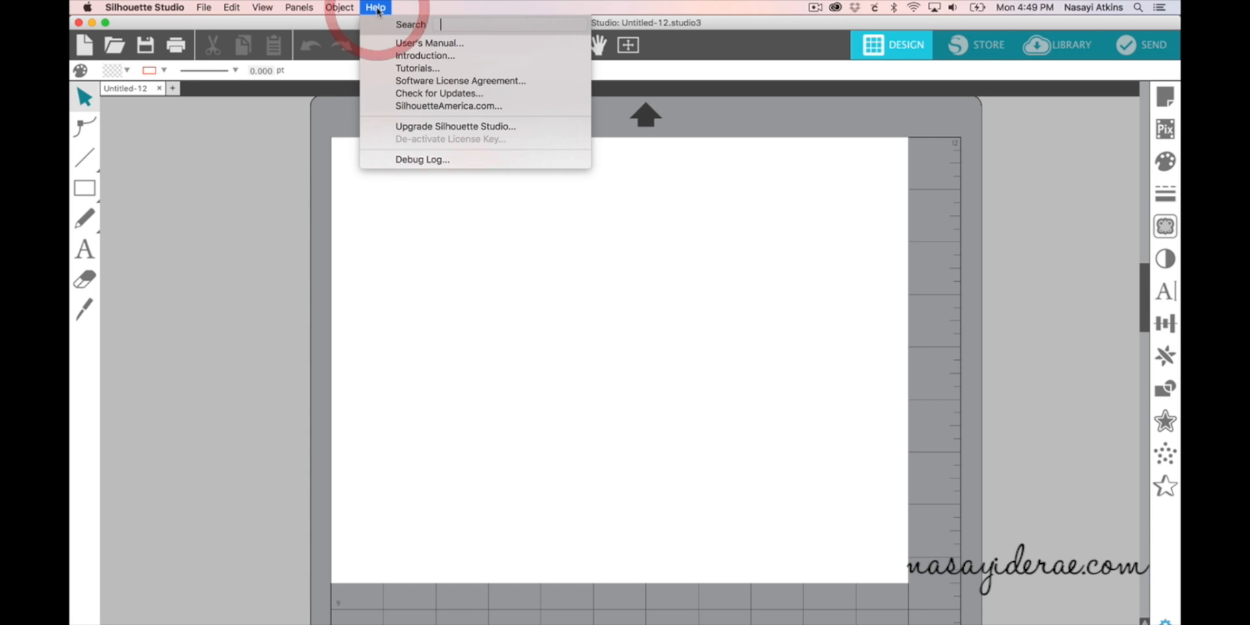
mouse_move(429, 55)
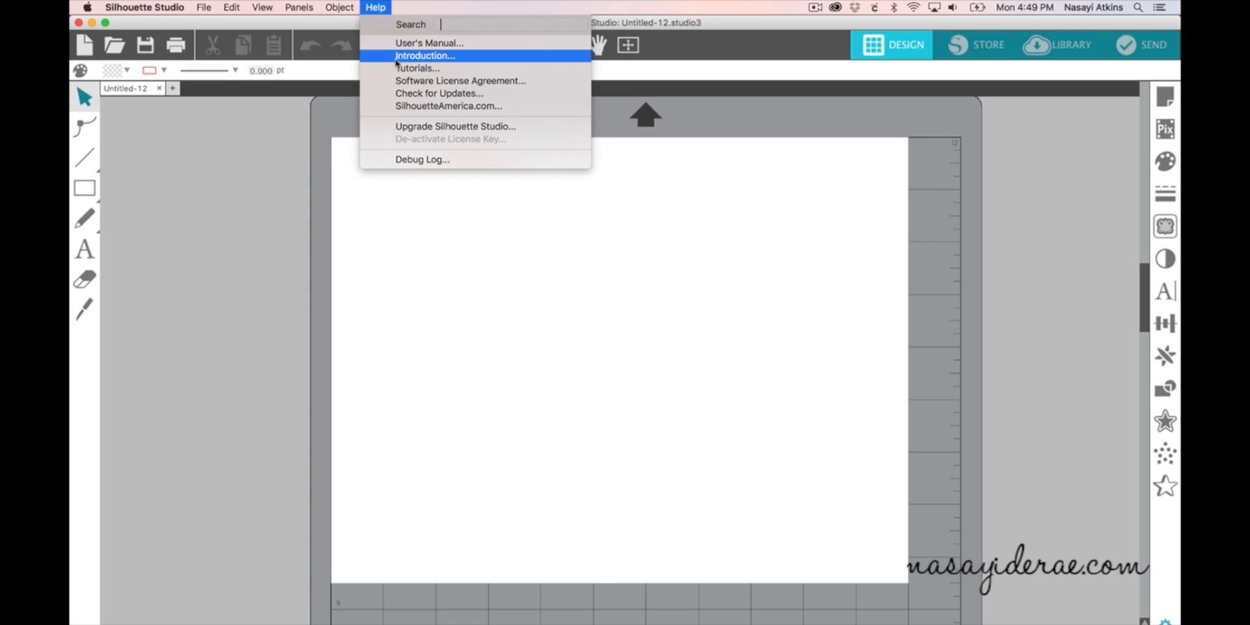
mouse_move(418, 68)
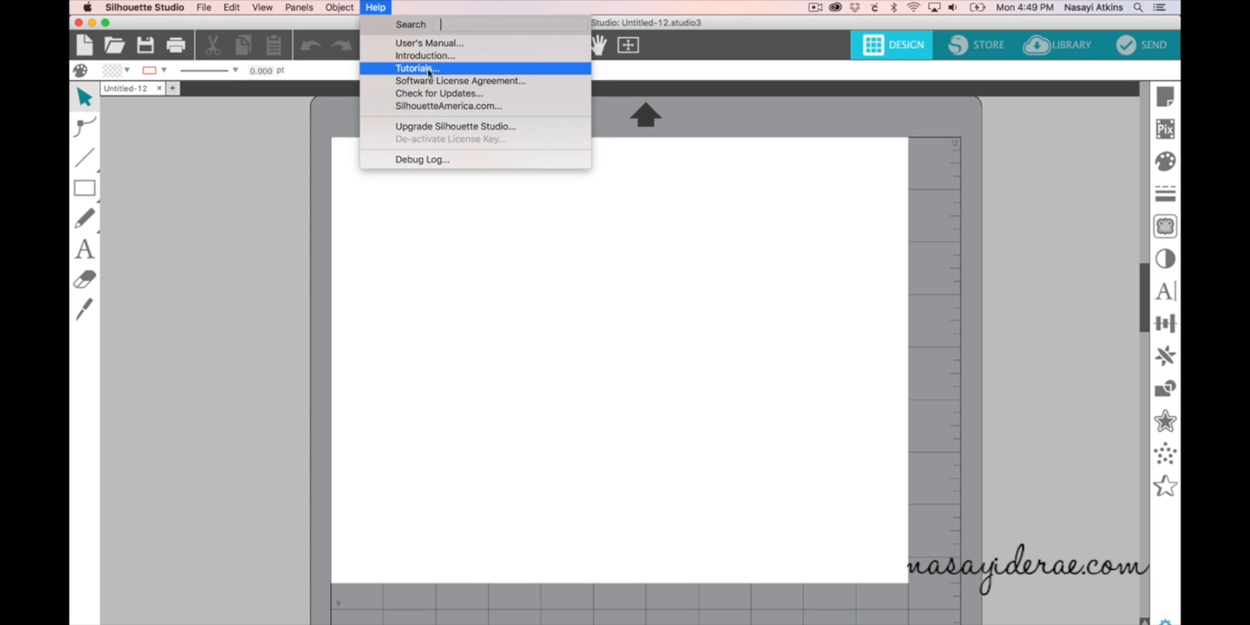
Step: Show the built-in Tutorials list and look through the available lessons and difficulty levels
left_click(415, 68)
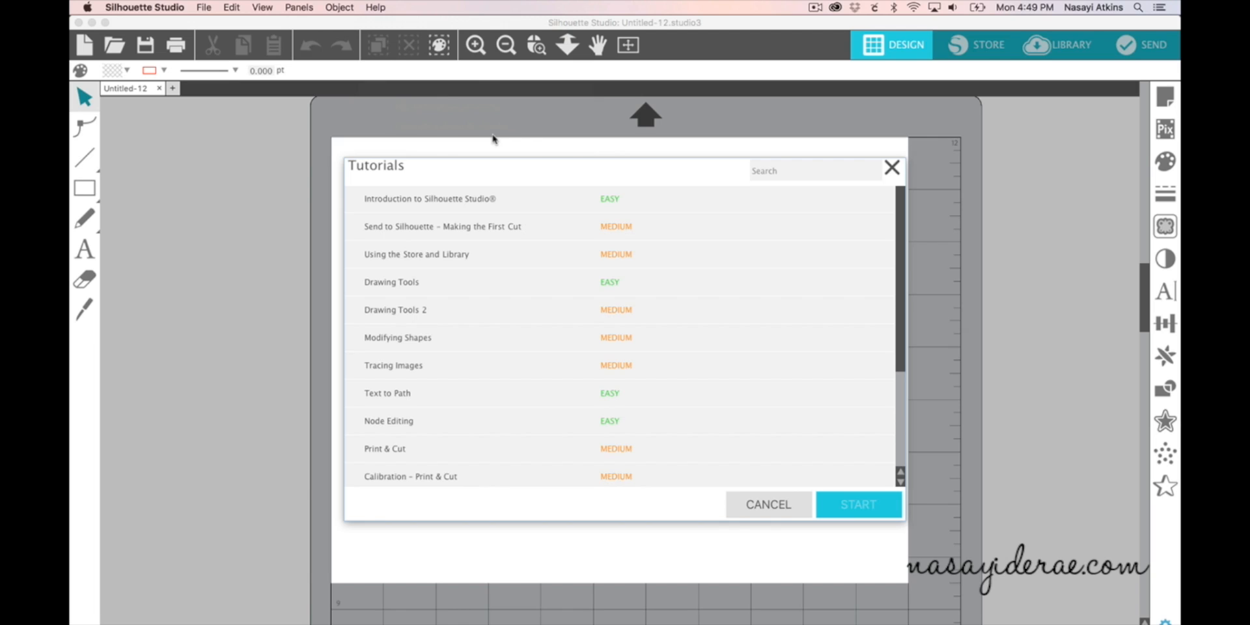
mouse_move(626, 204)
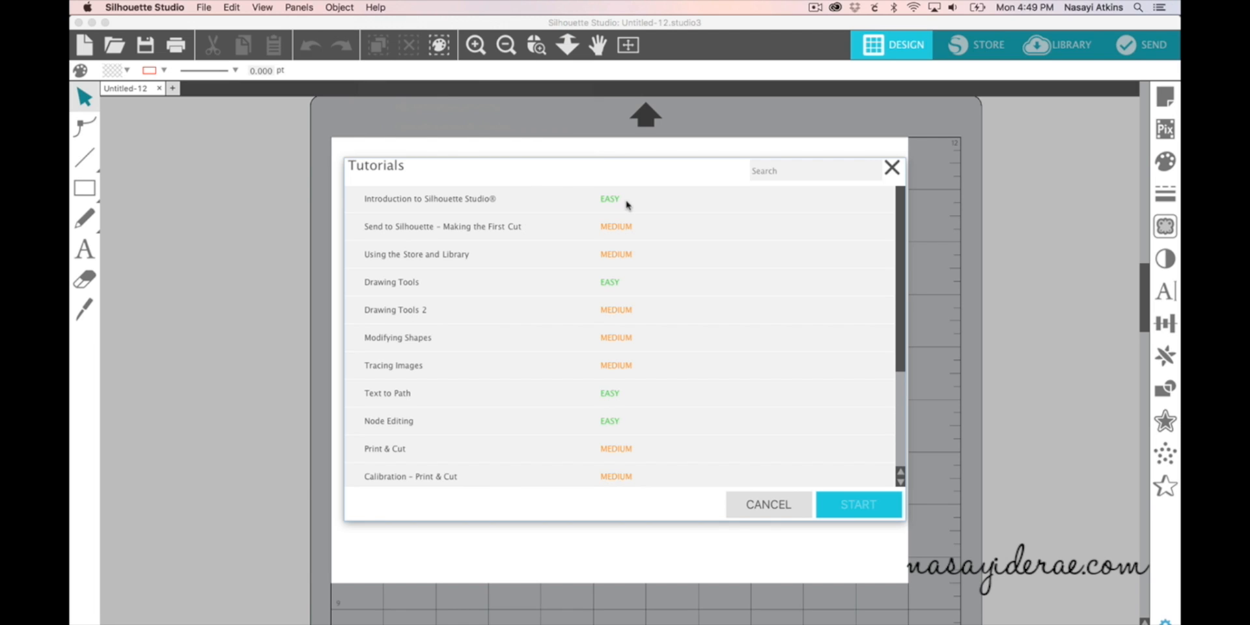
mouse_move(644, 233)
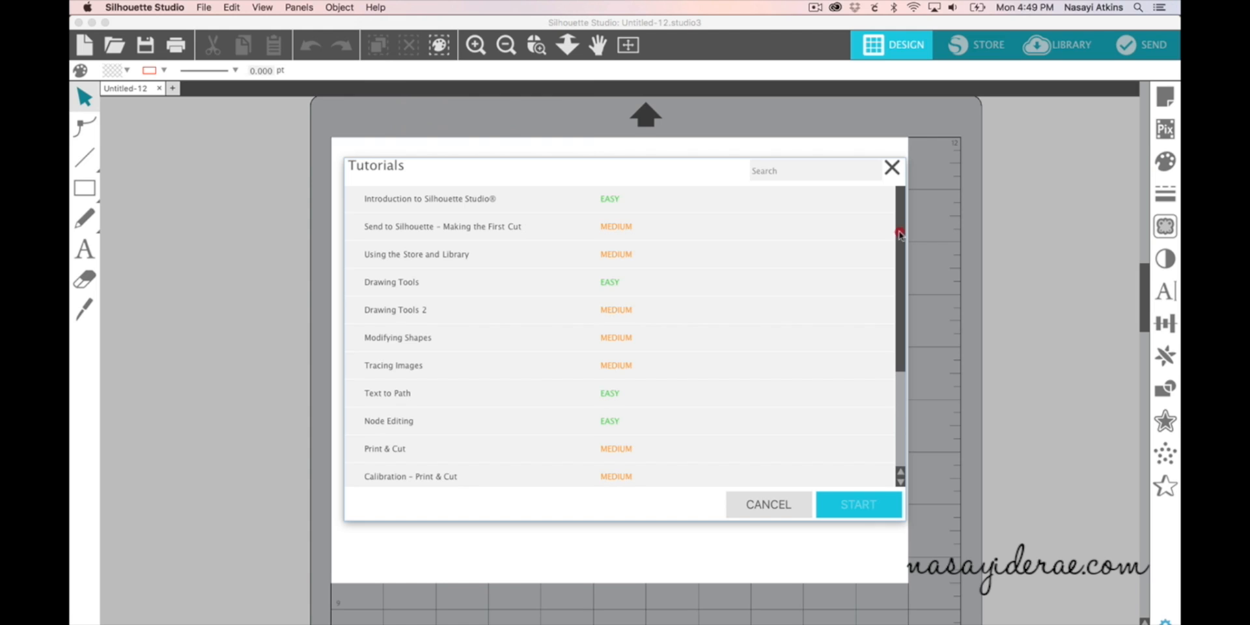
scroll("down", 3)
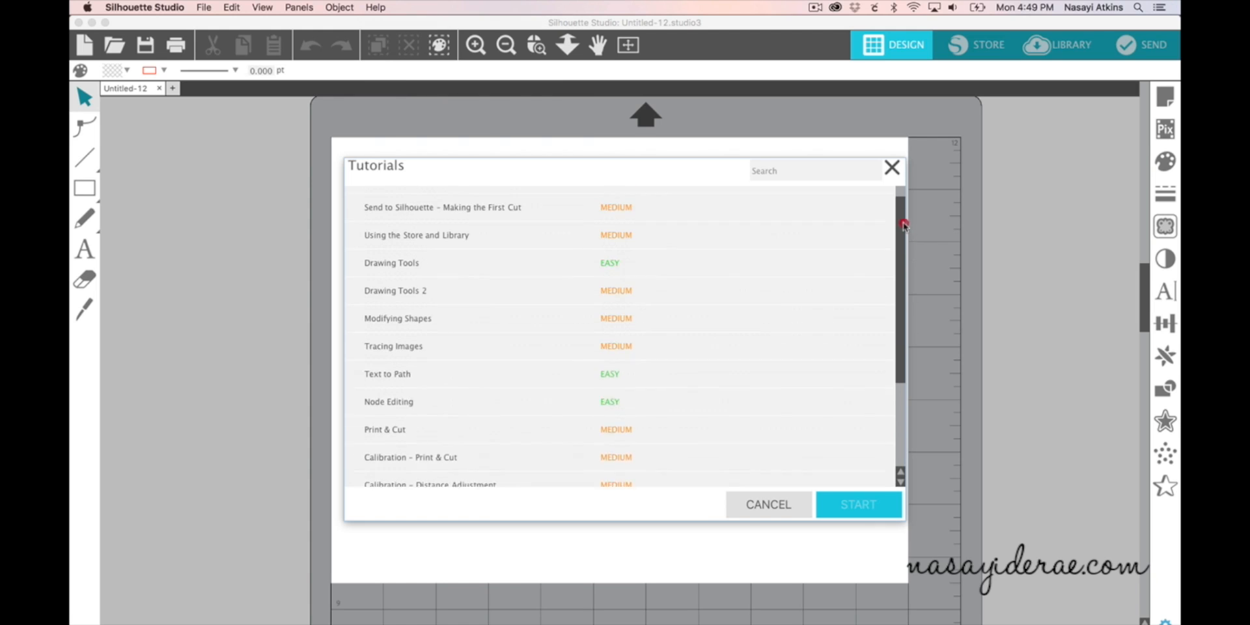
scroll("up", 3)
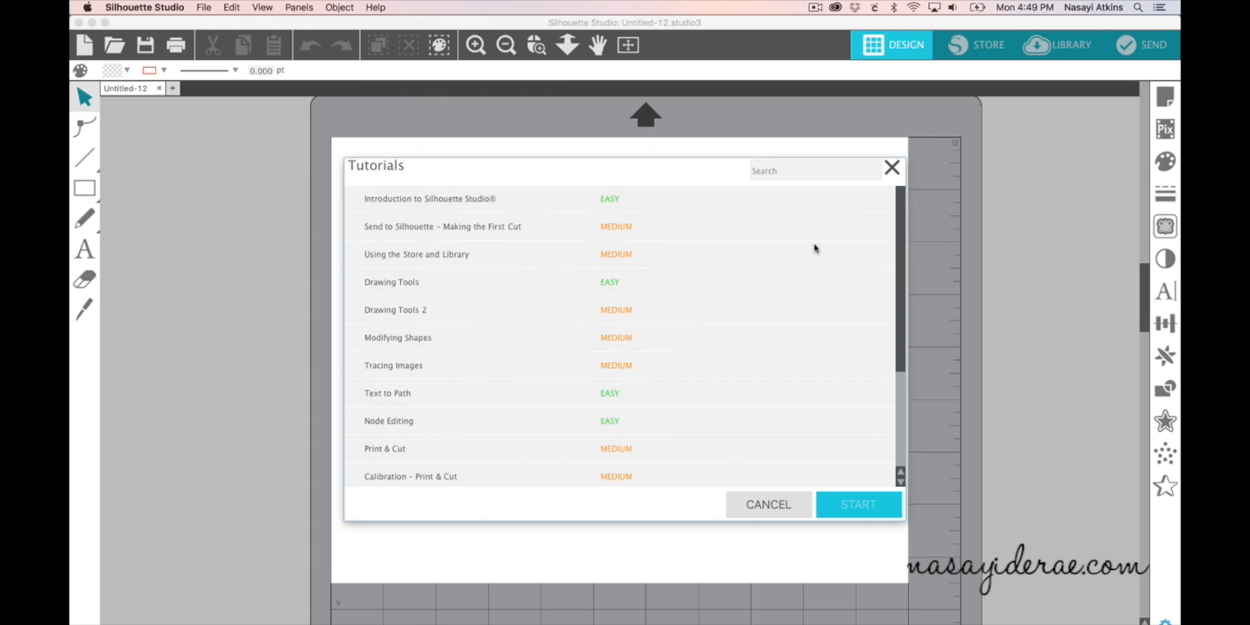
mouse_move(729, 279)
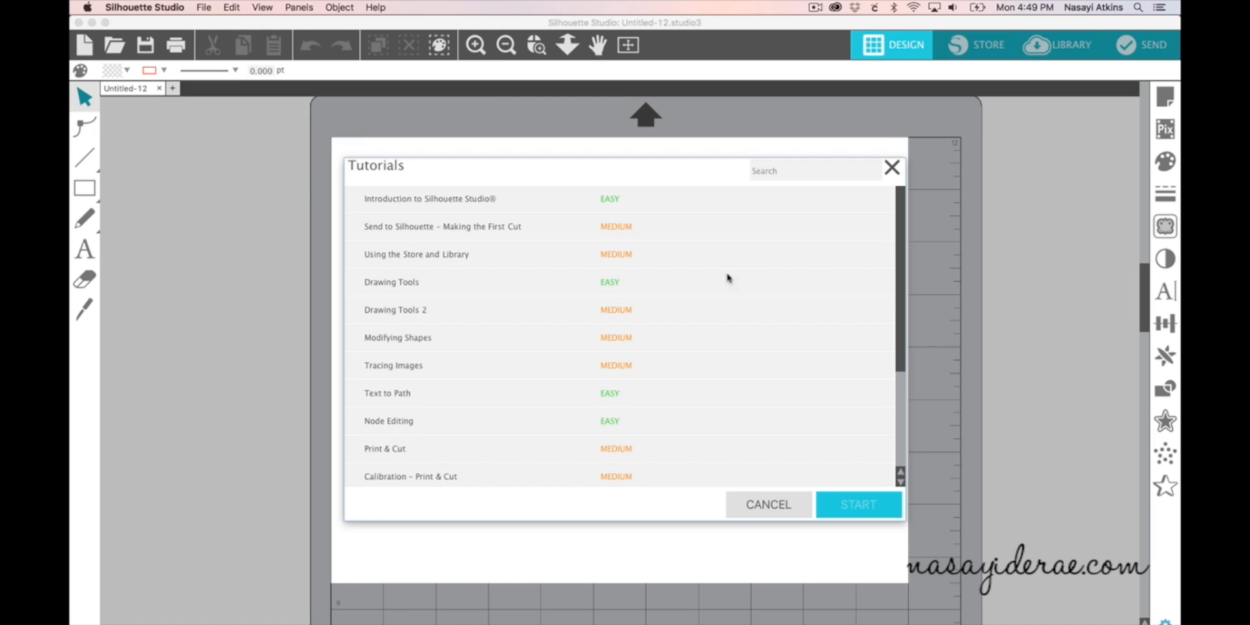
mouse_move(496, 305)
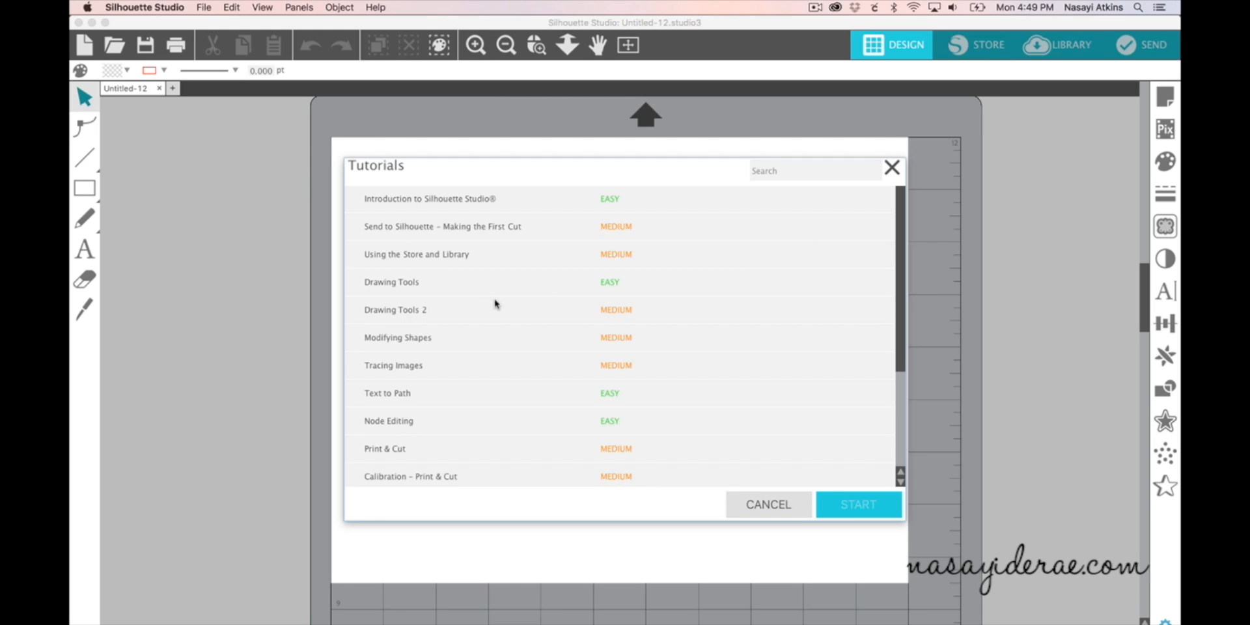
mouse_move(400, 314)
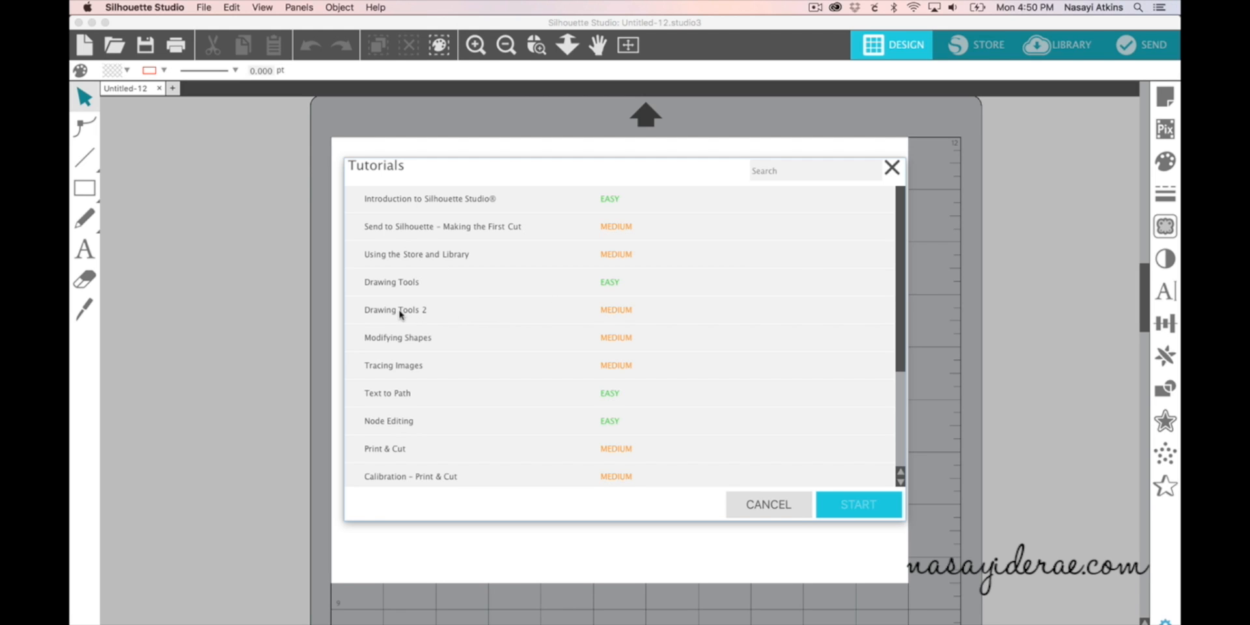
Step: Expand the Drawing Tools 2 lesson to reveal its description and 15-minute duration
left_click(396, 310)
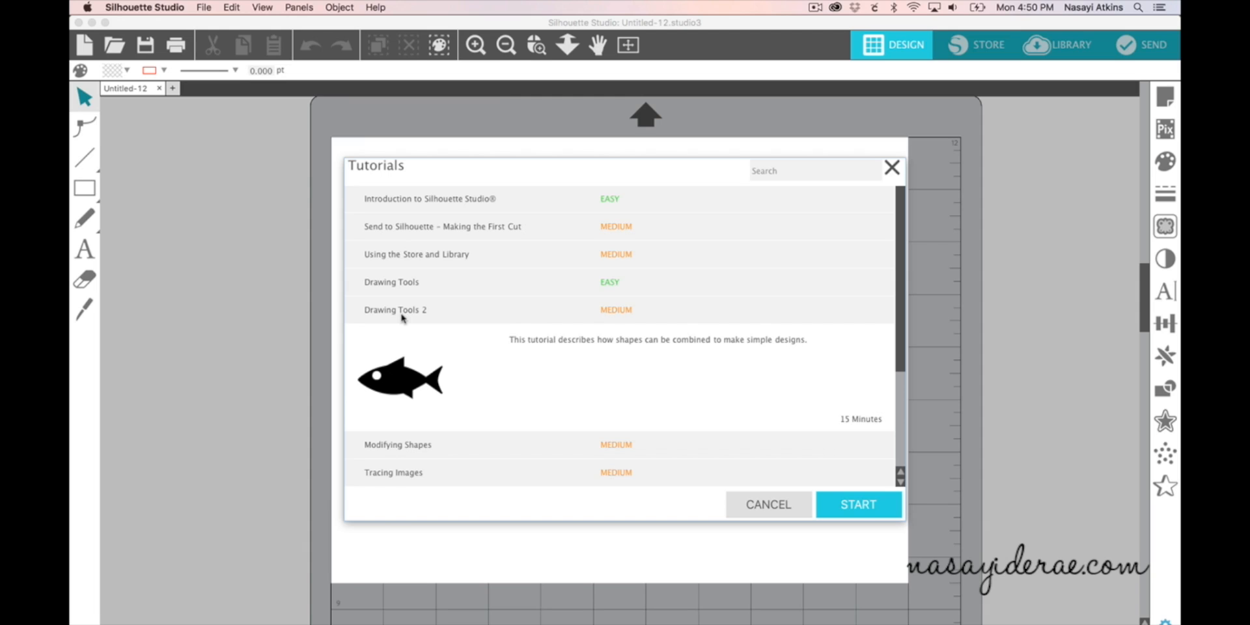
mouse_move(866, 431)
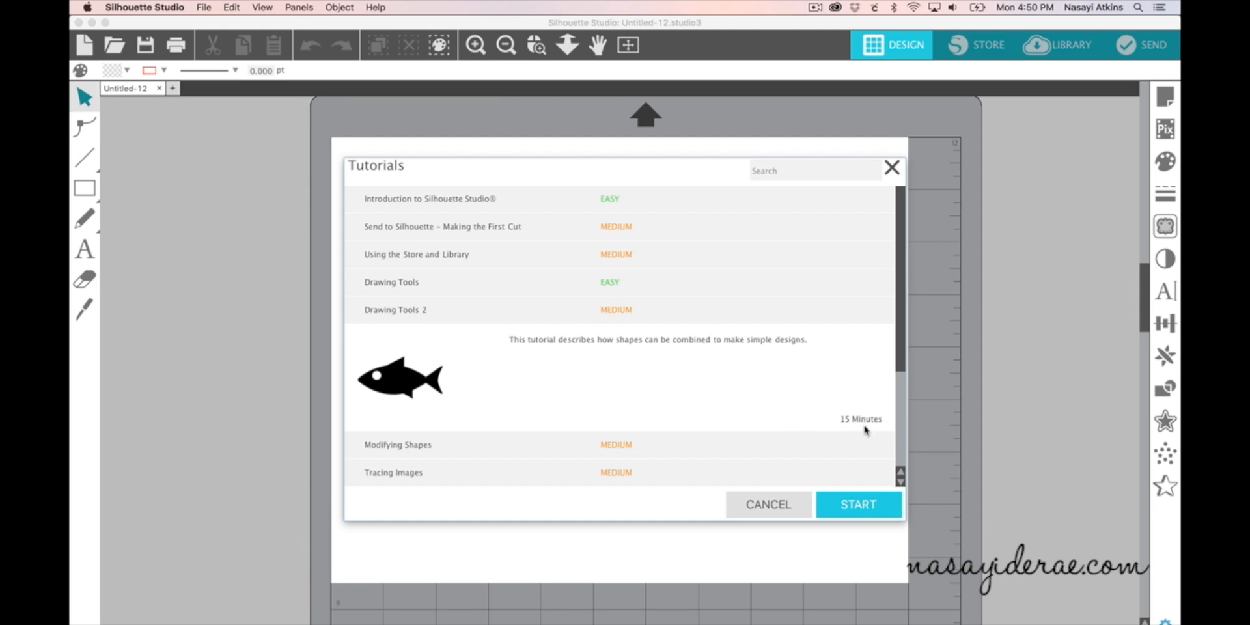
mouse_move(860, 427)
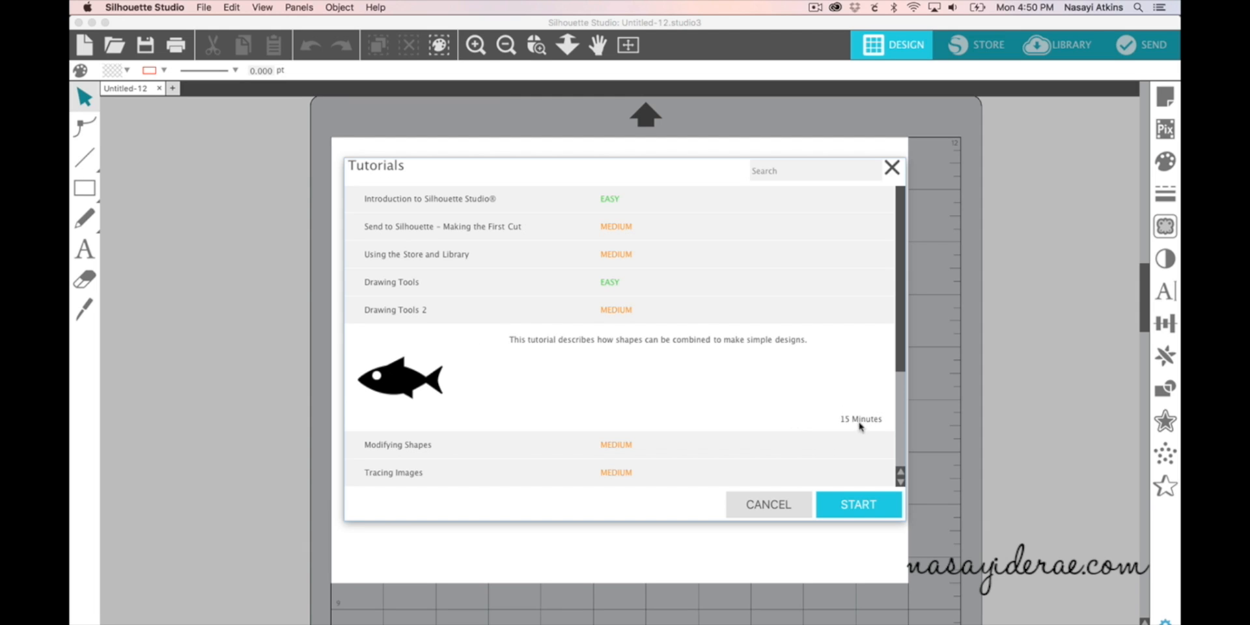
mouse_move(850, 427)
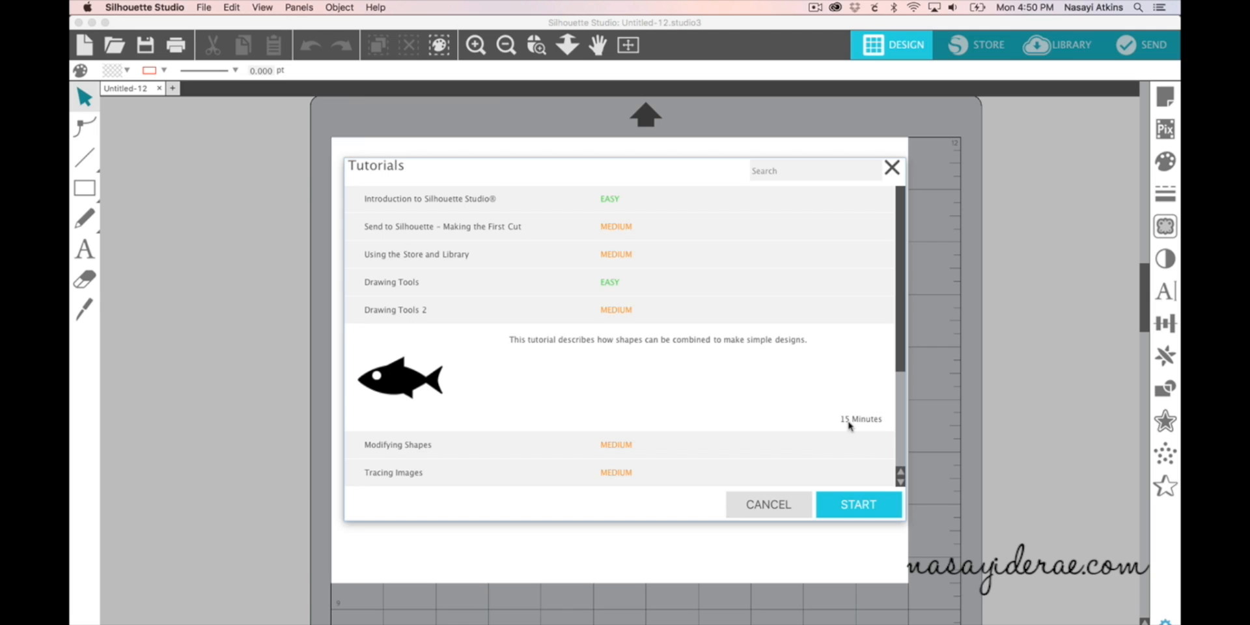
mouse_move(406, 335)
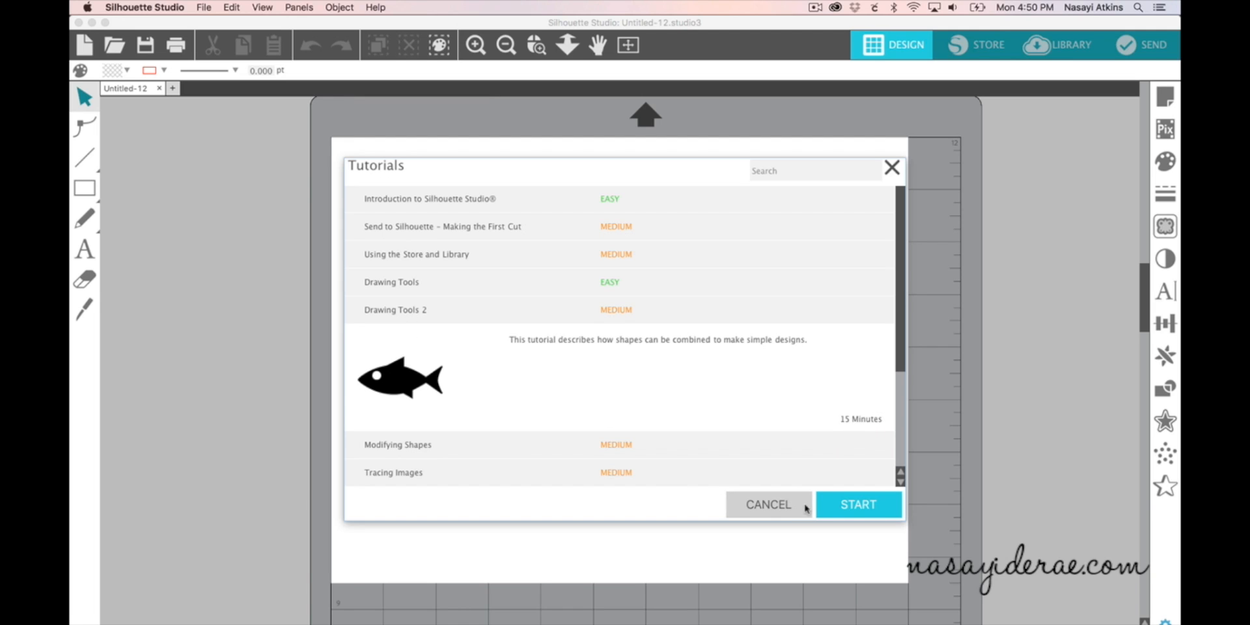
Step: Start Drawing Tools 2 and position its step guide over the middle of the canvas
left_click(860, 504)
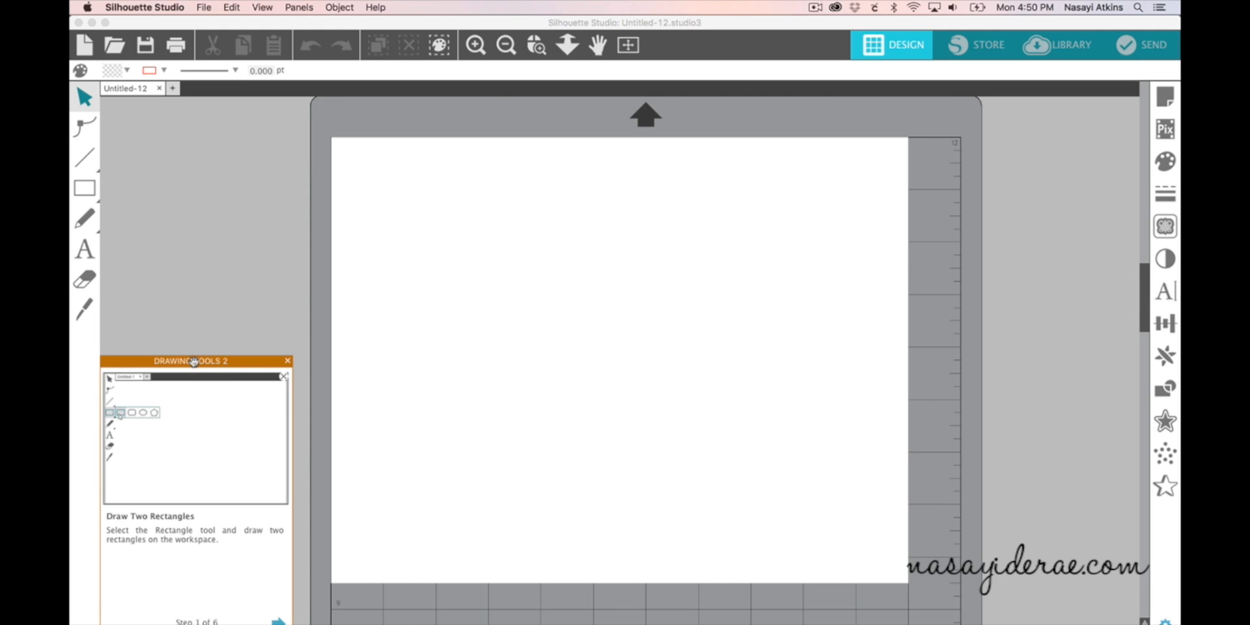
left_click_drag(191, 360, 523, 206)
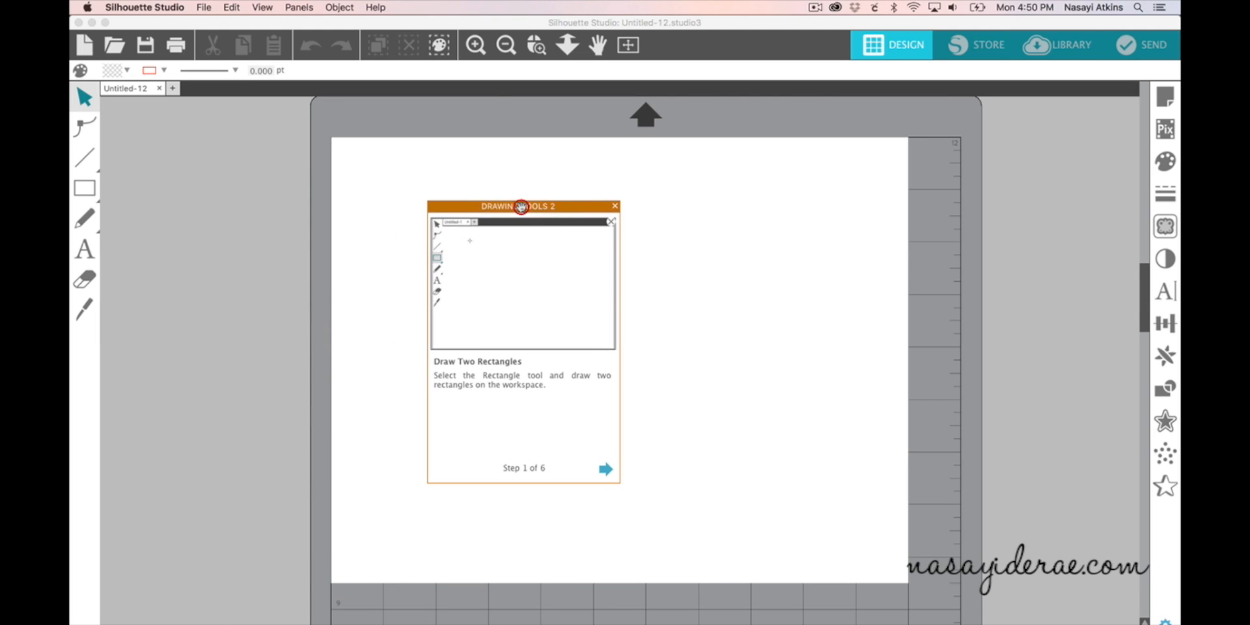
left_click_drag(470, 248, 538, 283)
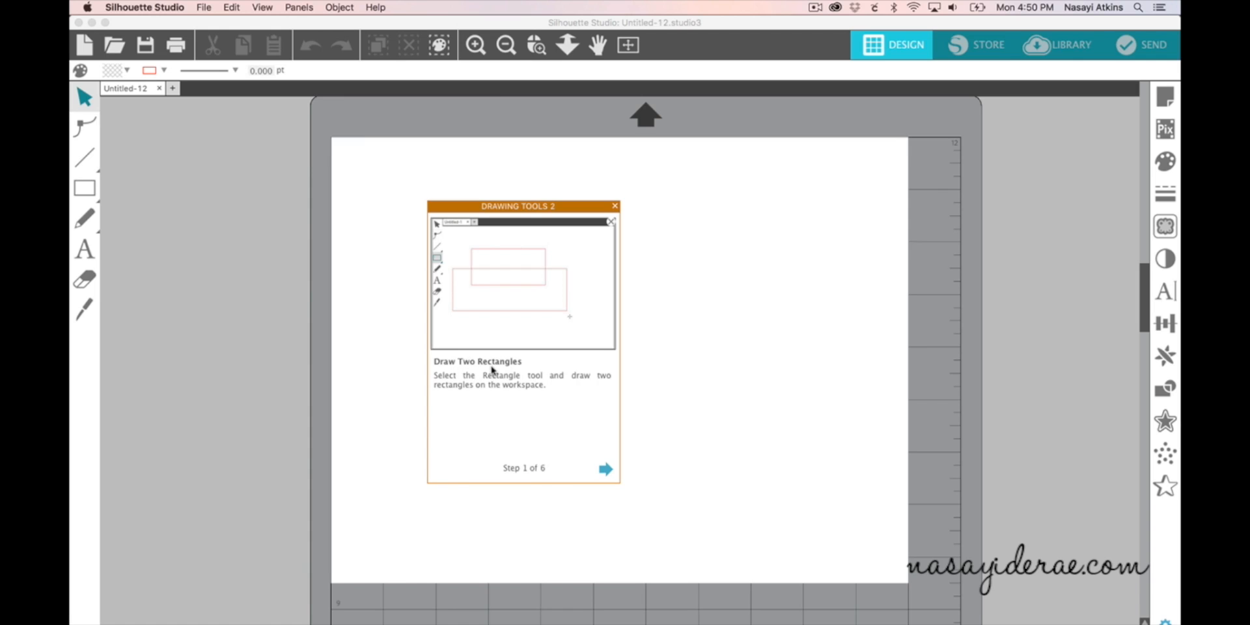
left_click(83, 190)
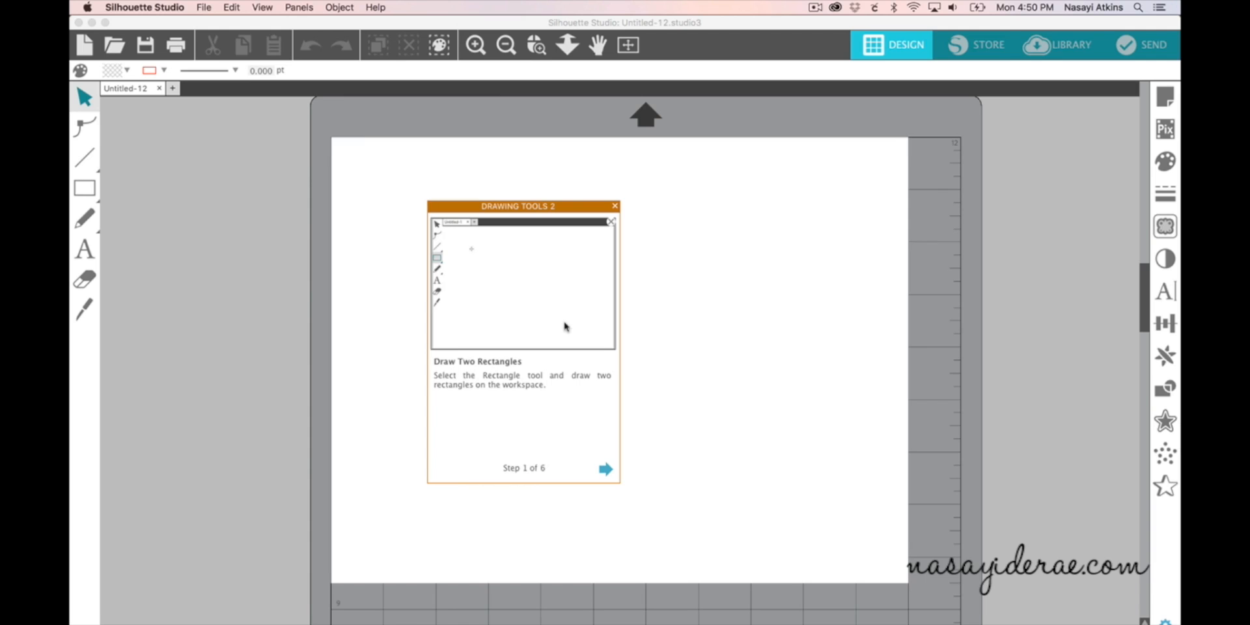
left_click_drag(471, 256, 544, 290)
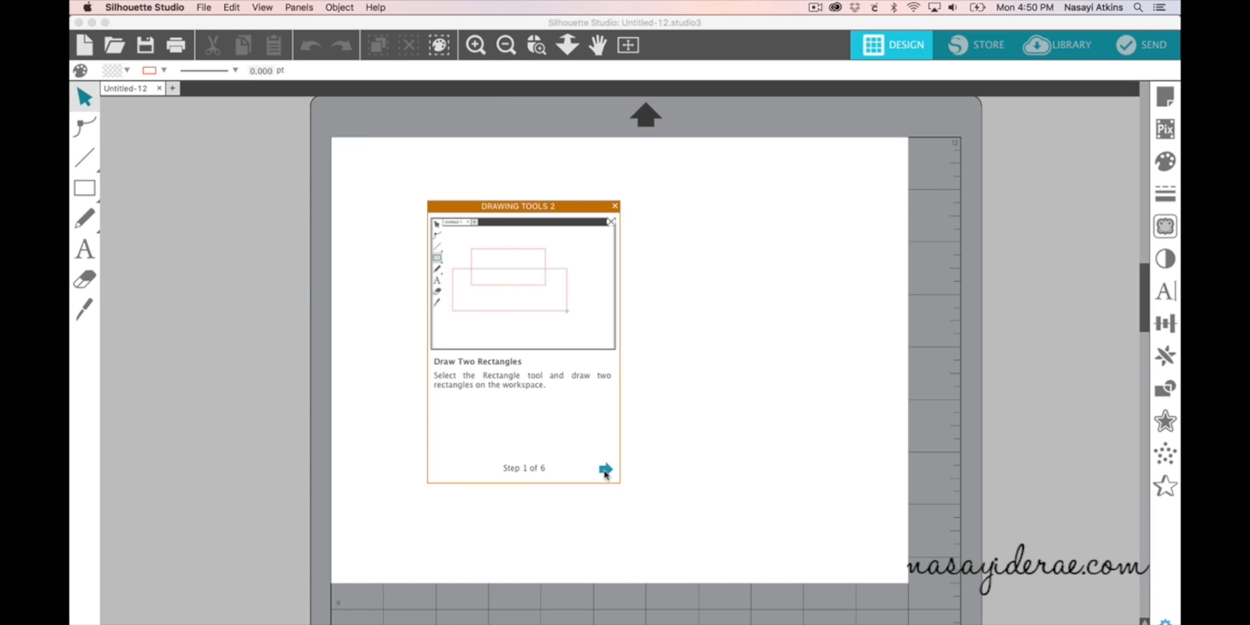
Step: Advance the tutorial to step 2 of 6, Weld the Rectangles
left_click(603, 469)
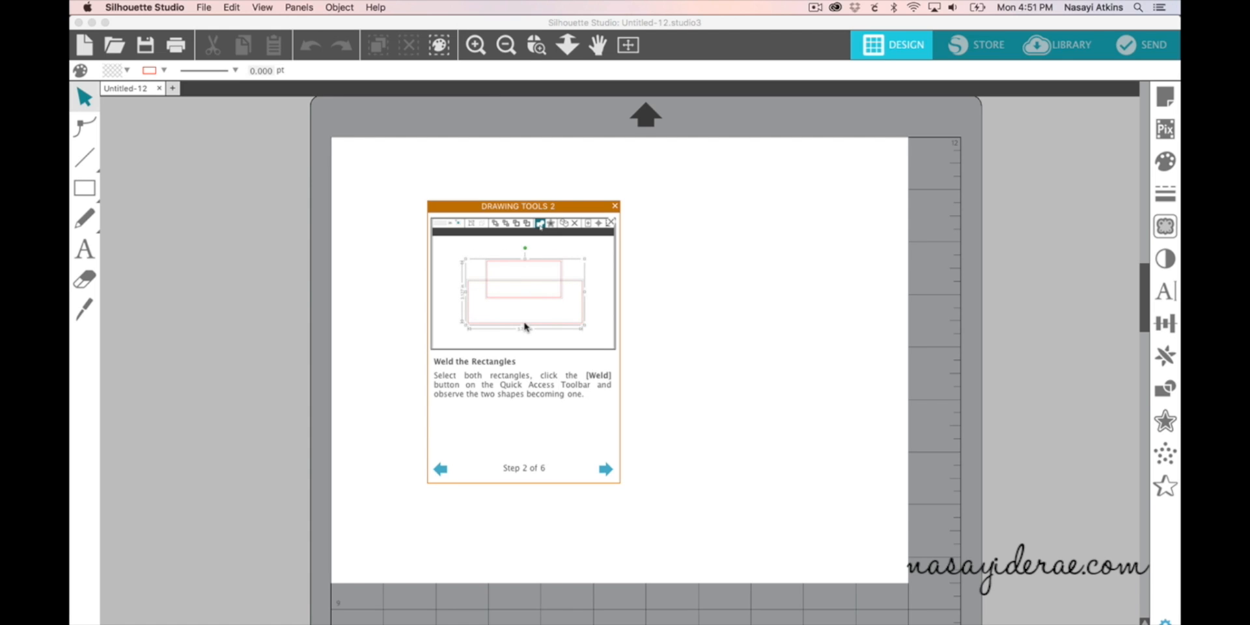
left_click(545, 224)
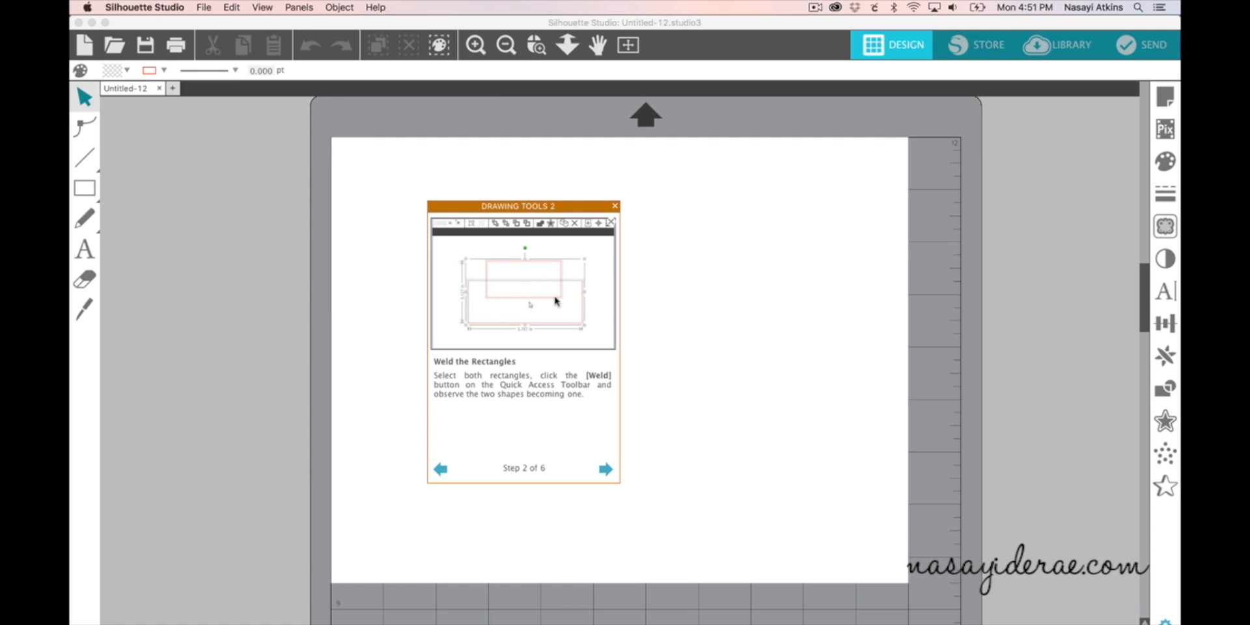
left_click(541, 224)
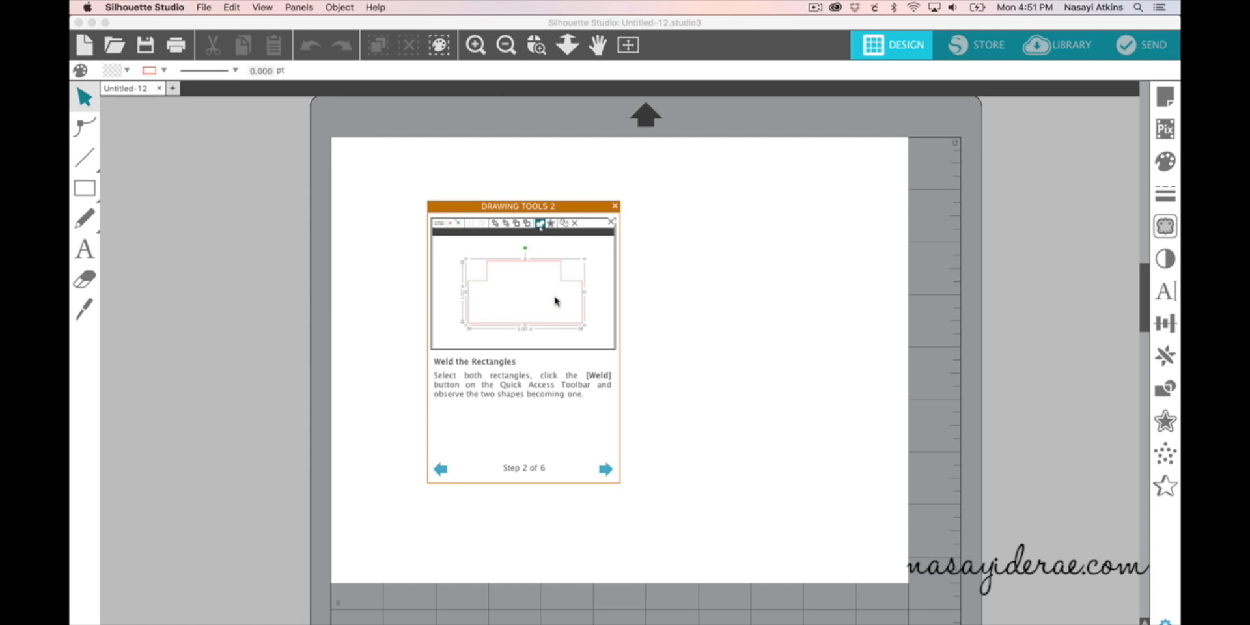